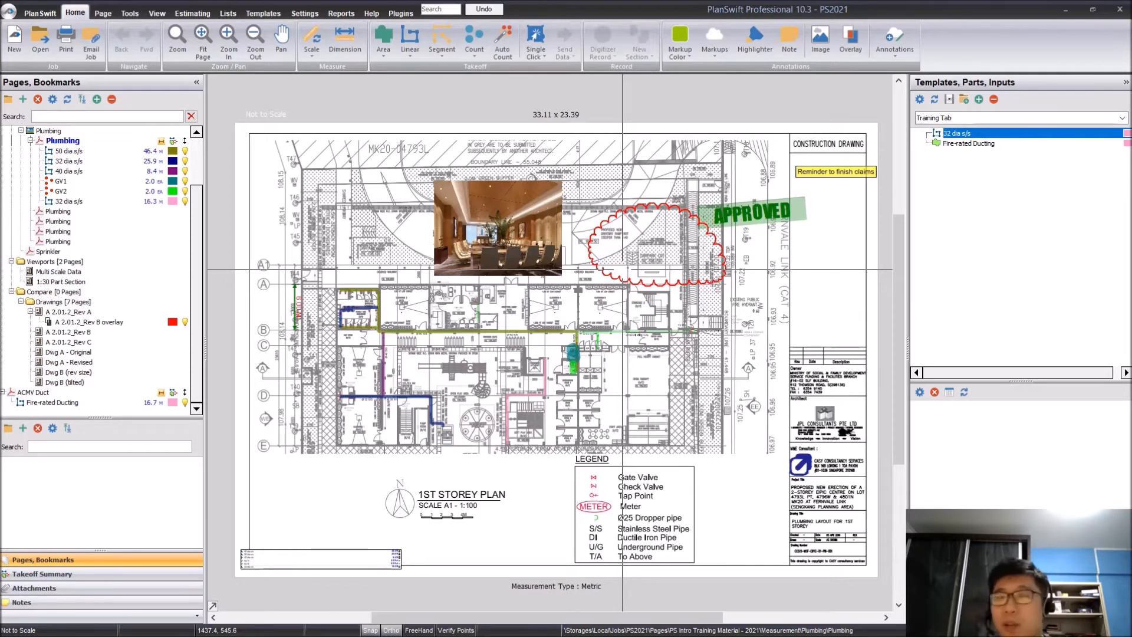
{"action": "mouse_move", "coordinate": [690, 197]}
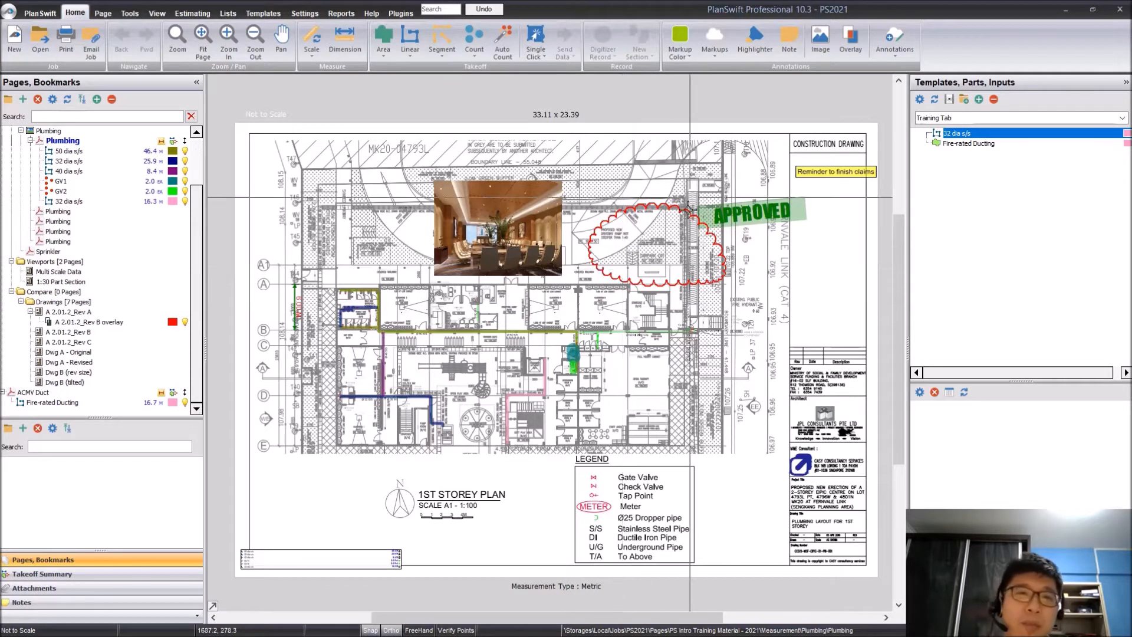
Bring up the Estimating tab listing takeoff items with quantities, units and costs
{"action": "left_click", "coordinate": [281, 33]}
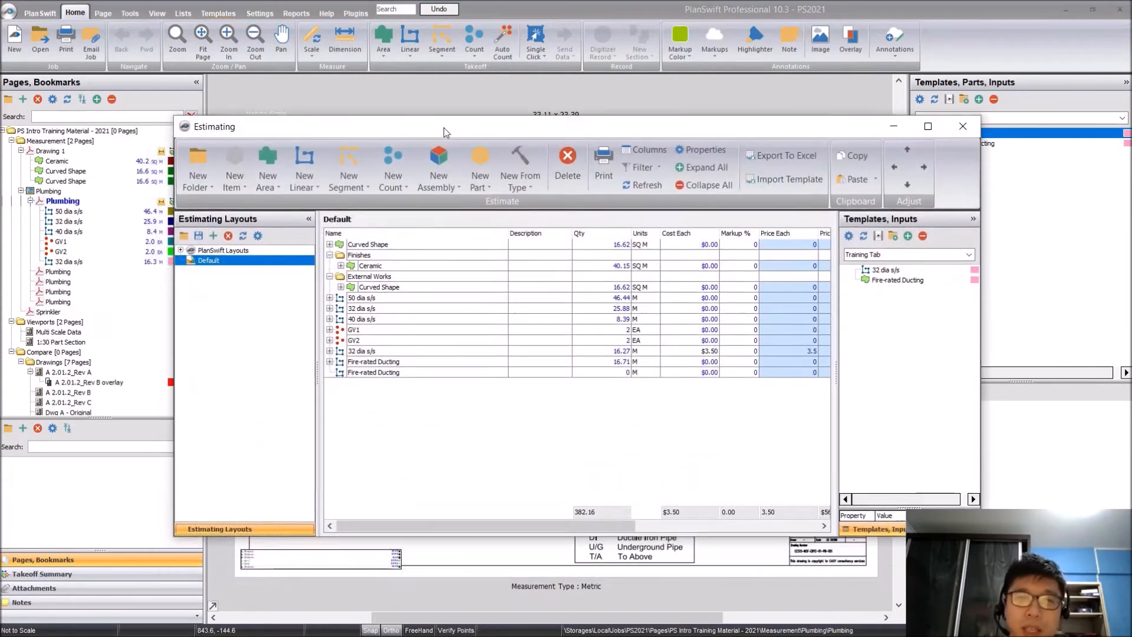
Redock the floating Estimating window as a main-window tab, then return to the Plumbing drawing
{"action": "left_click_drag", "start_coordinate": [444, 126], "coordinate": [459, 135]}
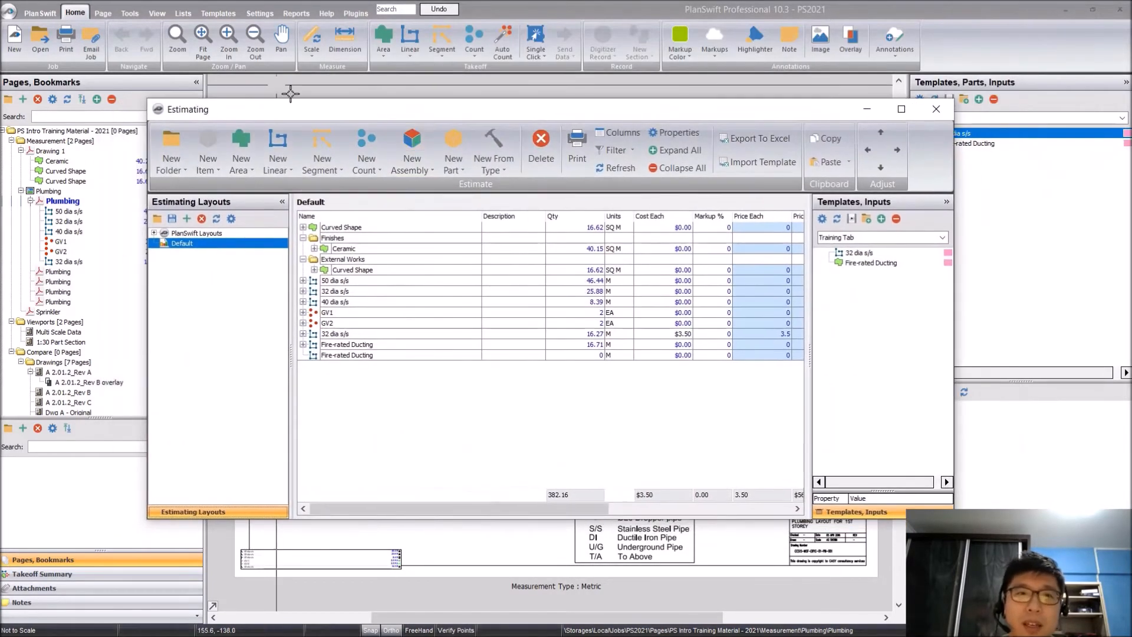
{"action": "mouse_move", "coordinate": [334, 94]}
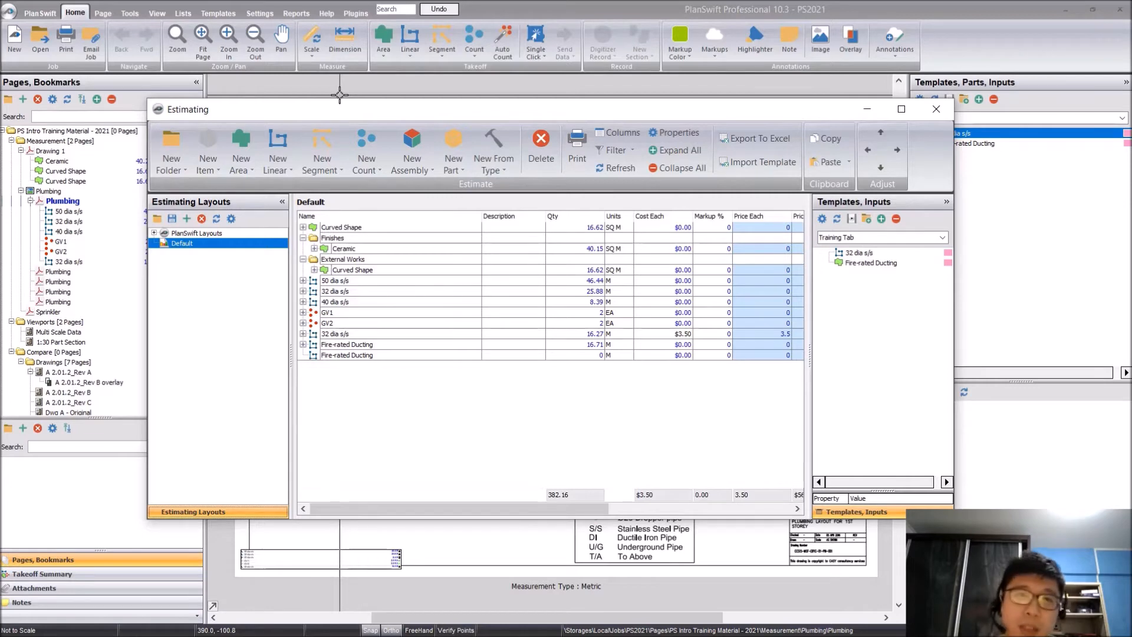
{"action": "mouse_move", "coordinate": [416, 119]}
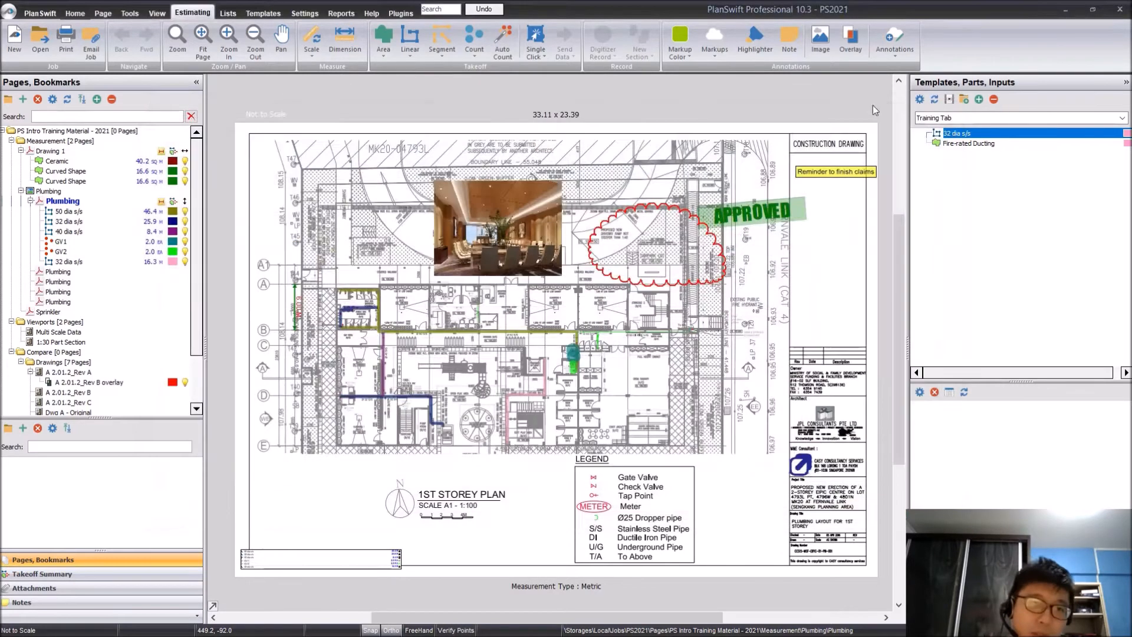
{"action": "left_click", "coordinate": [192, 12]}
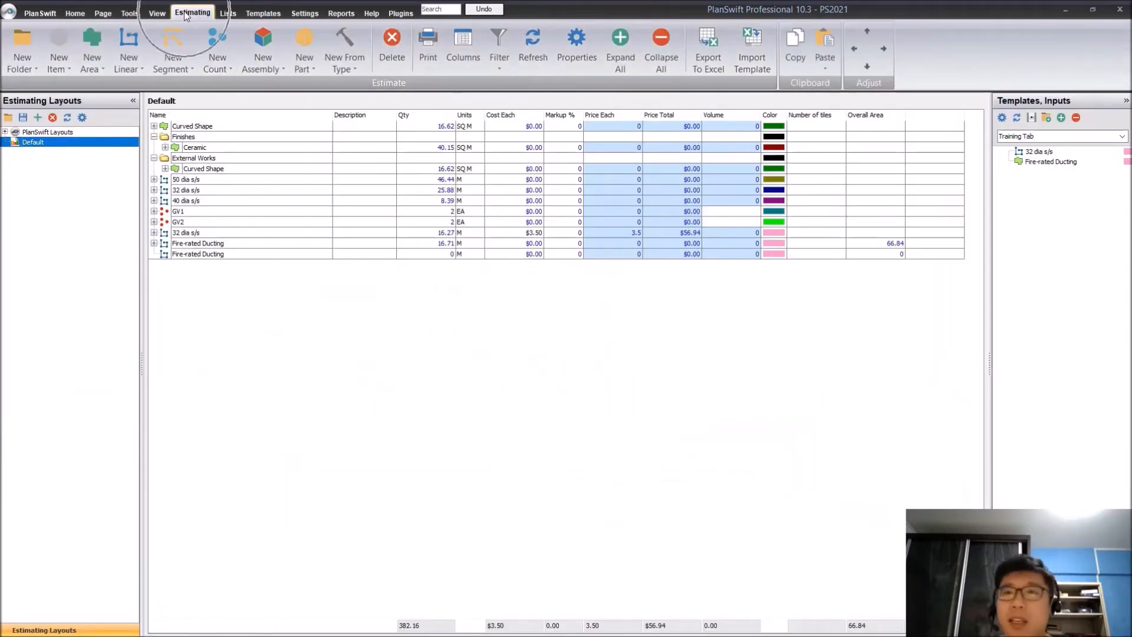
{"action": "left_click", "coordinate": [75, 12]}
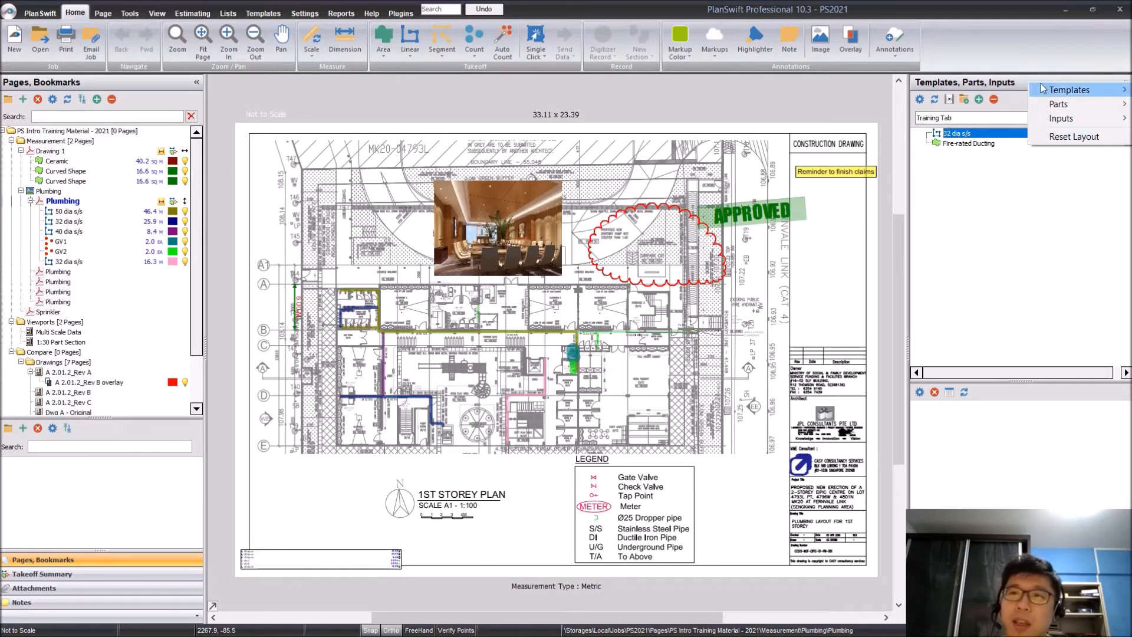
{"action": "mouse_move", "coordinate": [1053, 107]}
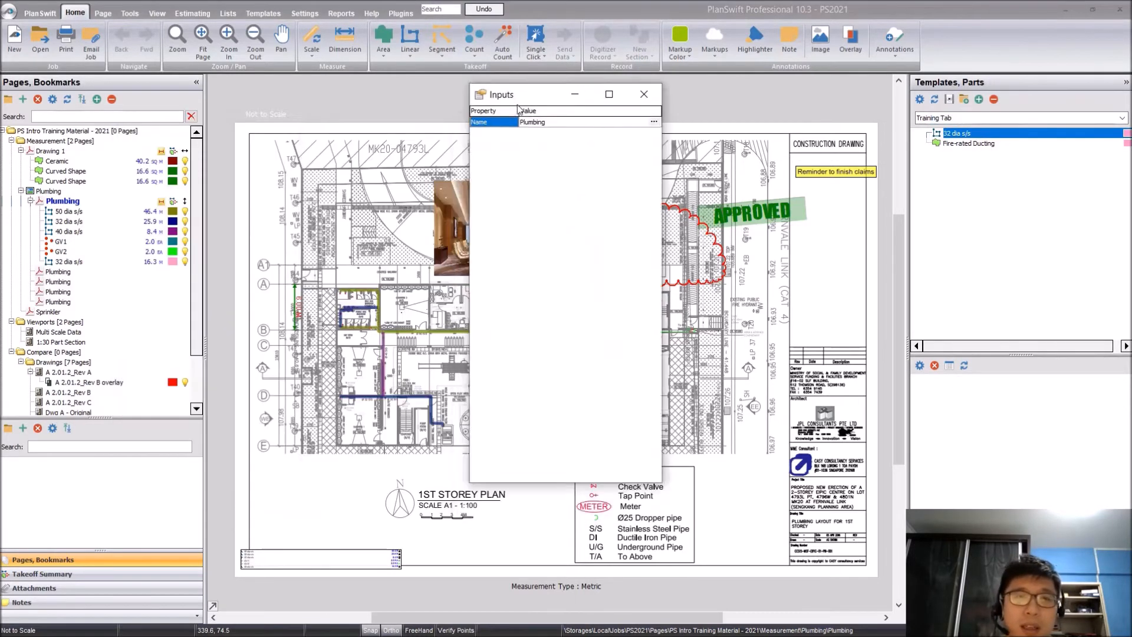
Dock the floating Inputs window back into the side panel beneath the templates list
{"action": "left_click", "coordinate": [644, 94]}
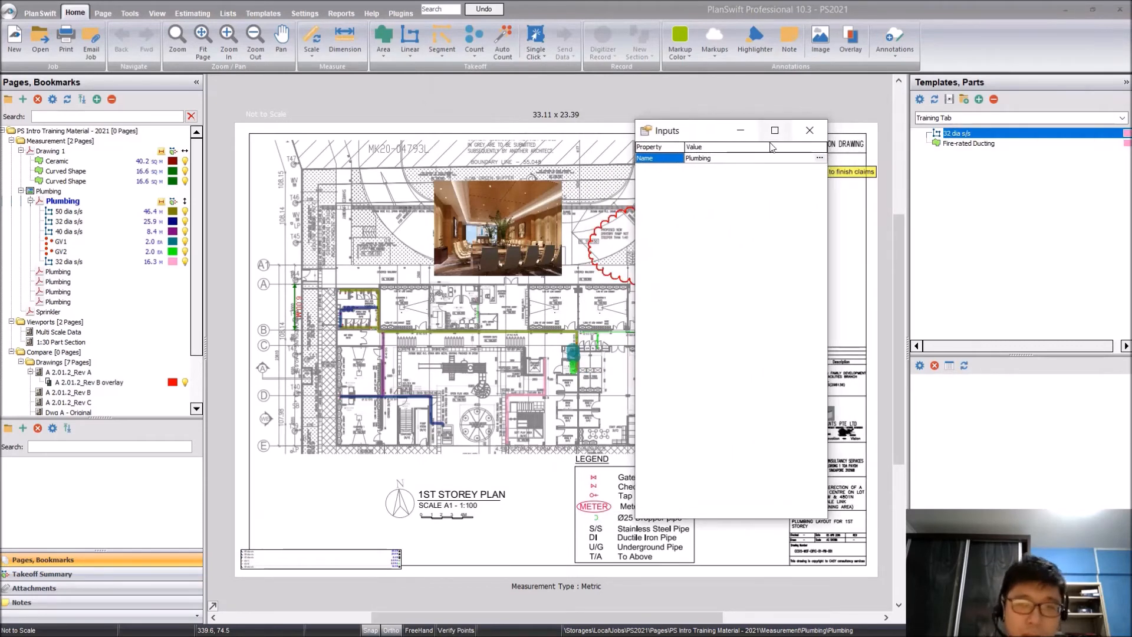
{"action": "left_click", "coordinate": [810, 131]}
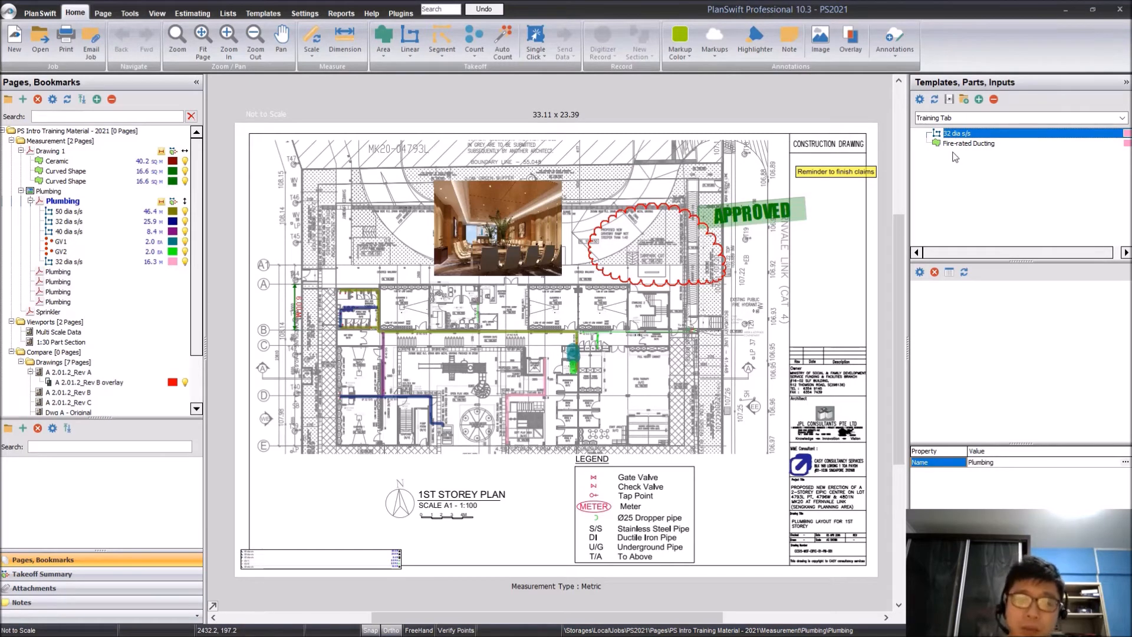
{"action": "mouse_move", "coordinate": [946, 163]}
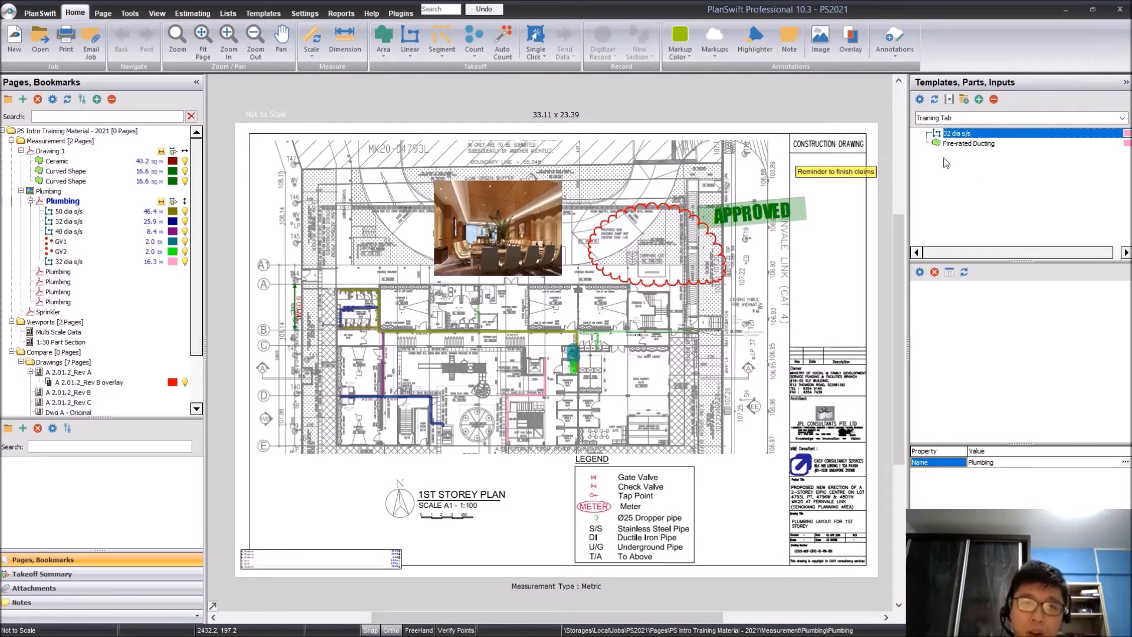
{"action": "left_click", "coordinate": [58, 271]}
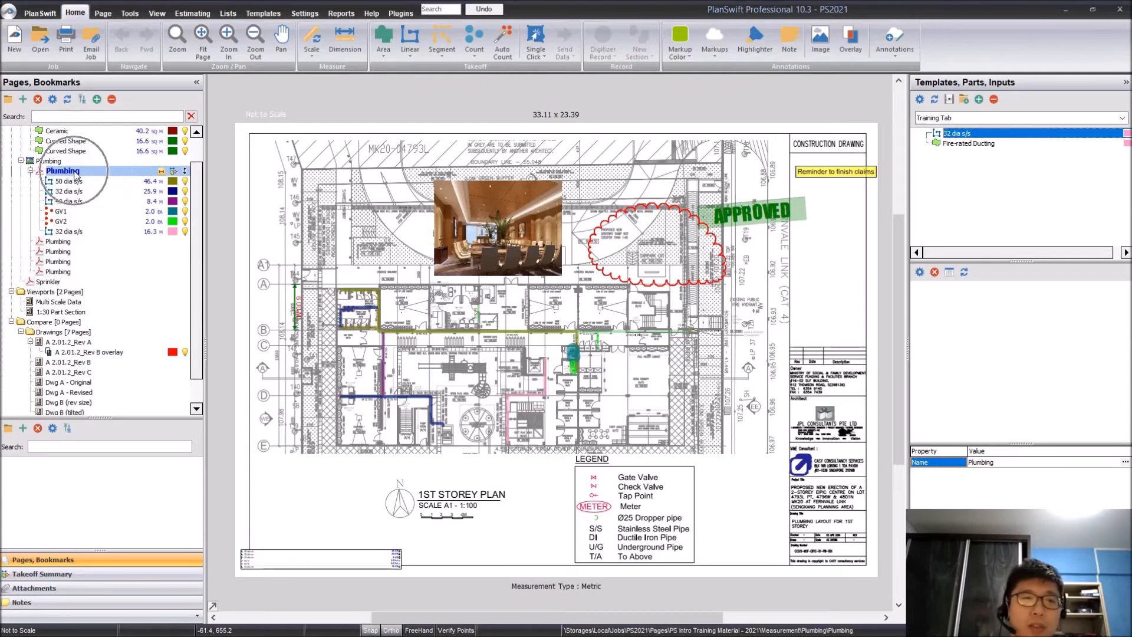
Open the Plumbing page in a new tab and dock it beside the original Plumbing tab
{"action": "right_click", "coordinate": [63, 170]}
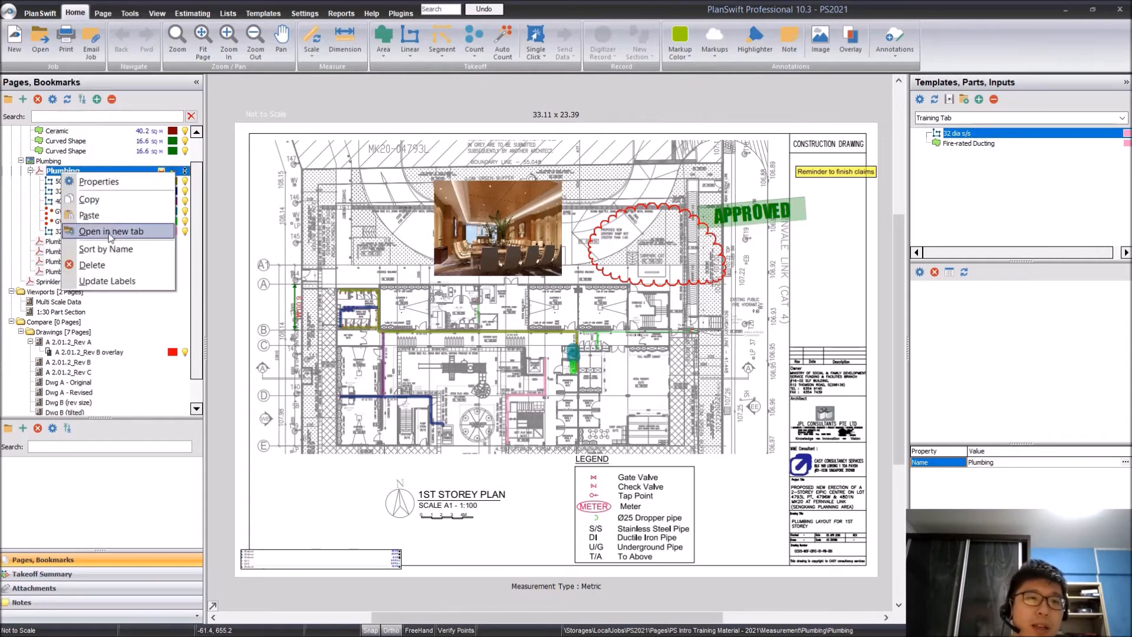
{"action": "left_click", "coordinate": [110, 231]}
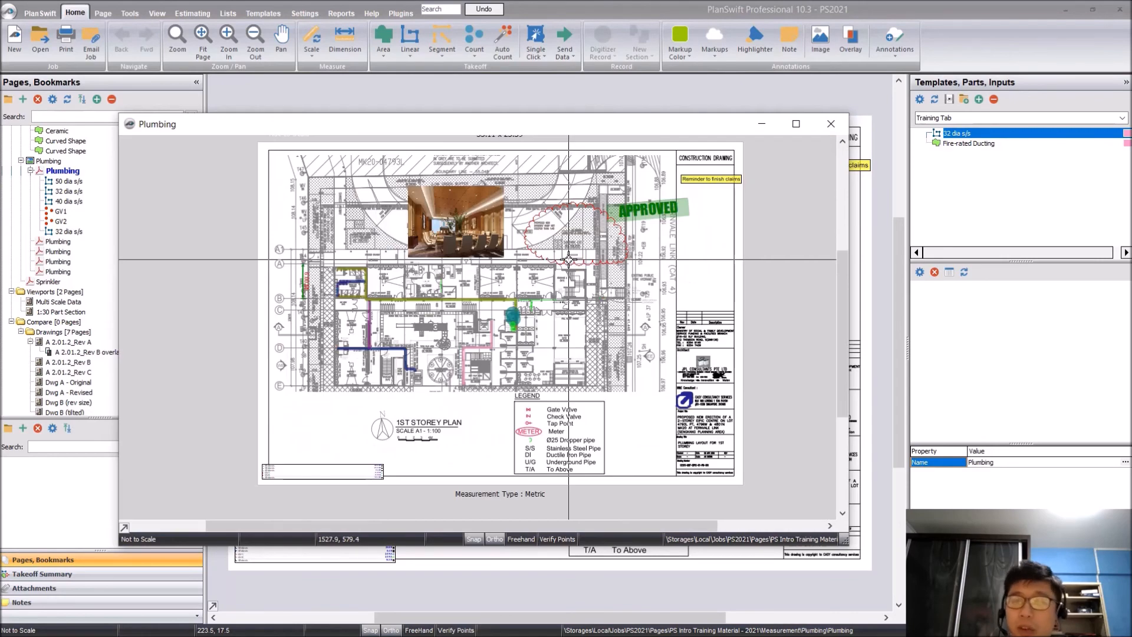
{"action": "mouse_move", "coordinate": [454, 131]}
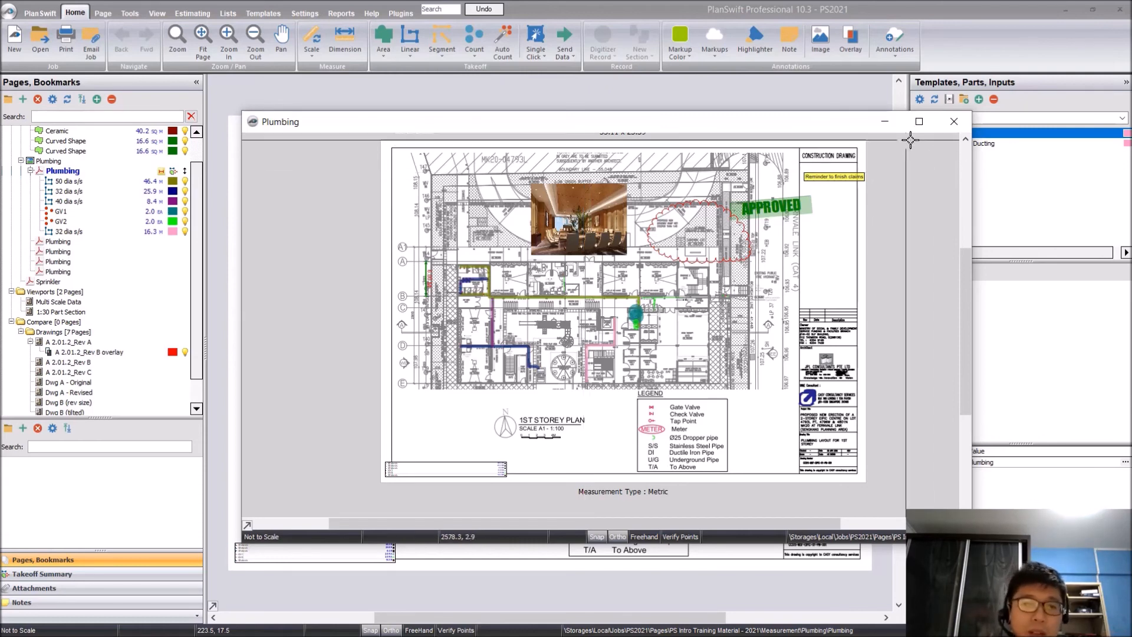
{"action": "left_click", "coordinate": [919, 121]}
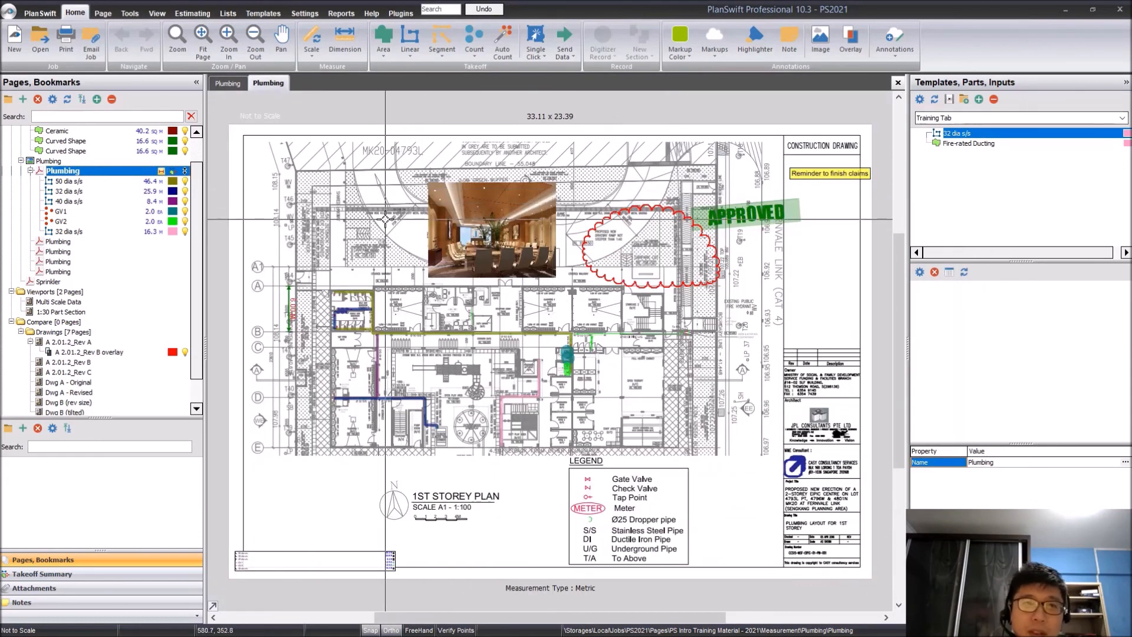